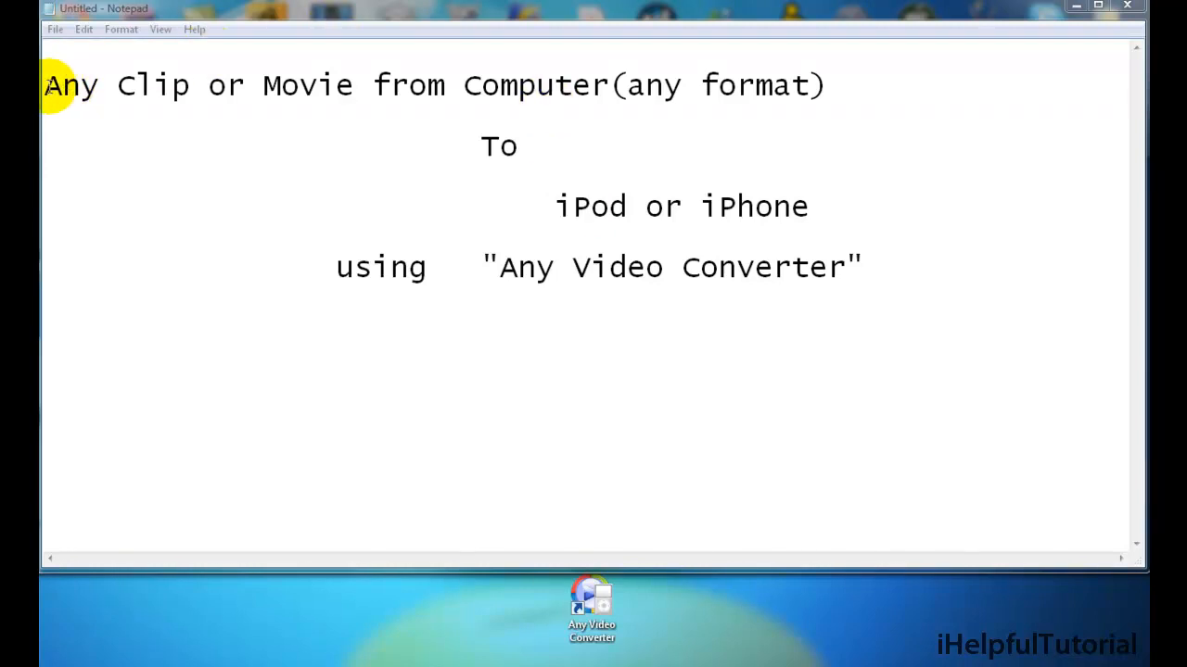
# Highlight the tutorial title and the iPod or iPhone line in the Notepad notes
pyautogui.moveTo(45, 86); pyautogui.dragTo(820, 86)
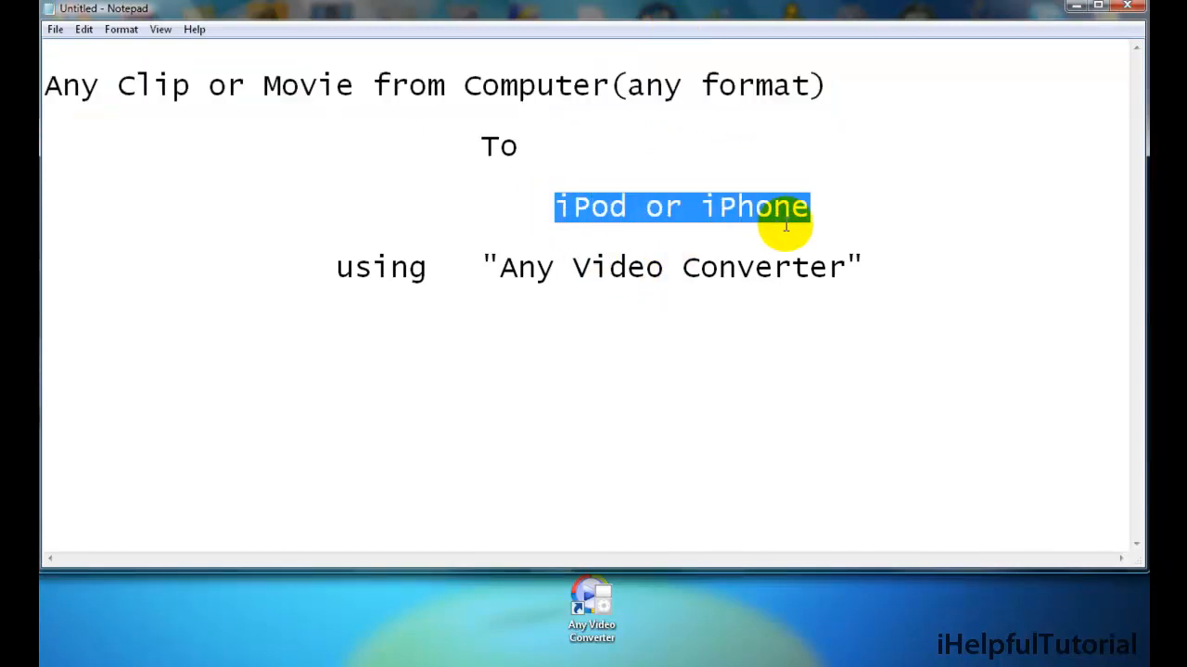
pyautogui.click(571, 237)
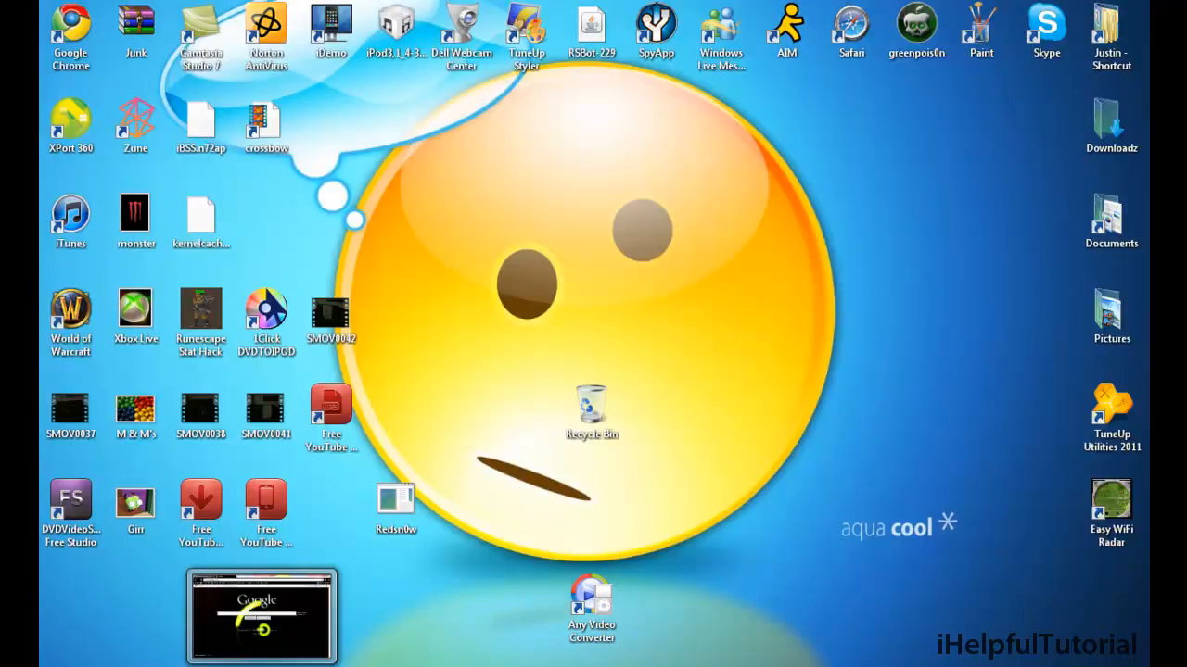
# Launch Google Chrome and go to download.cnet.com/windows
pyautogui.click(261, 614)
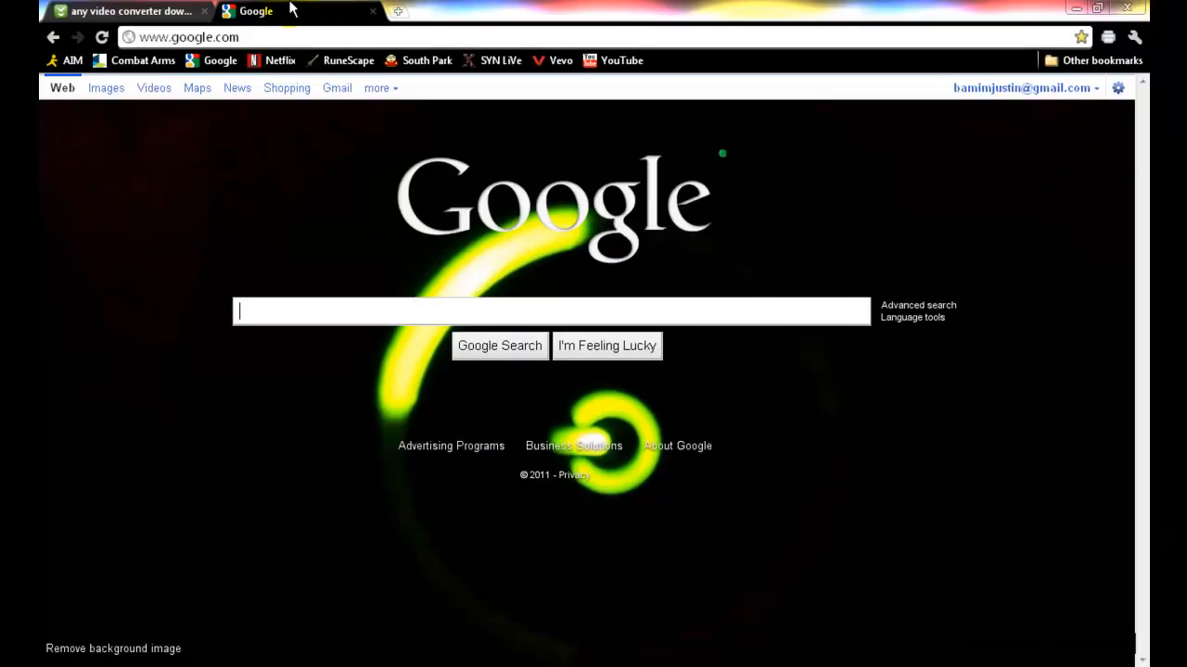
pyautogui.click(189, 37)
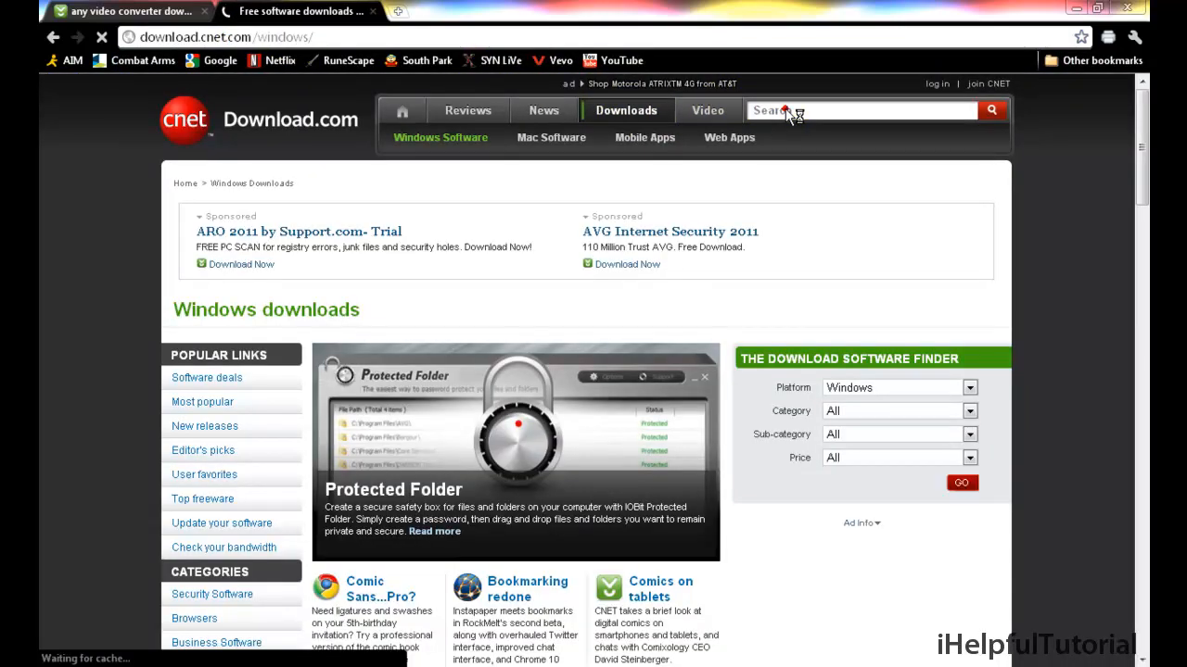
# Search Download.com for 'any video converter' and browse the results
pyautogui.click(862, 111)
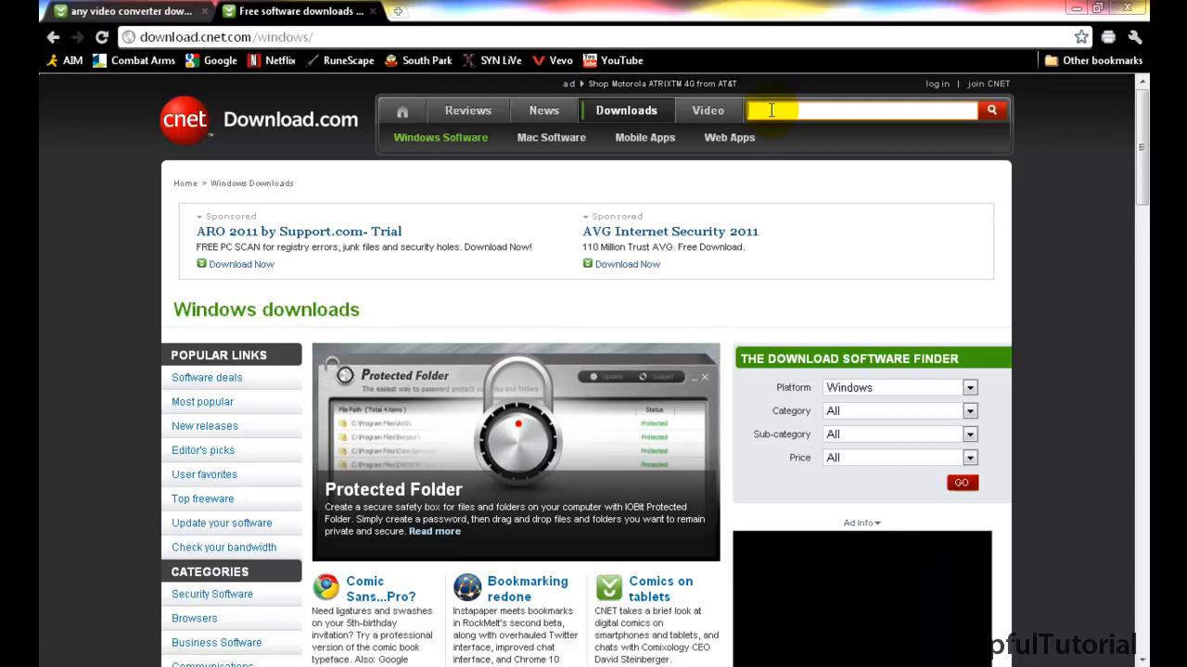
pyautogui.write('any video converter')
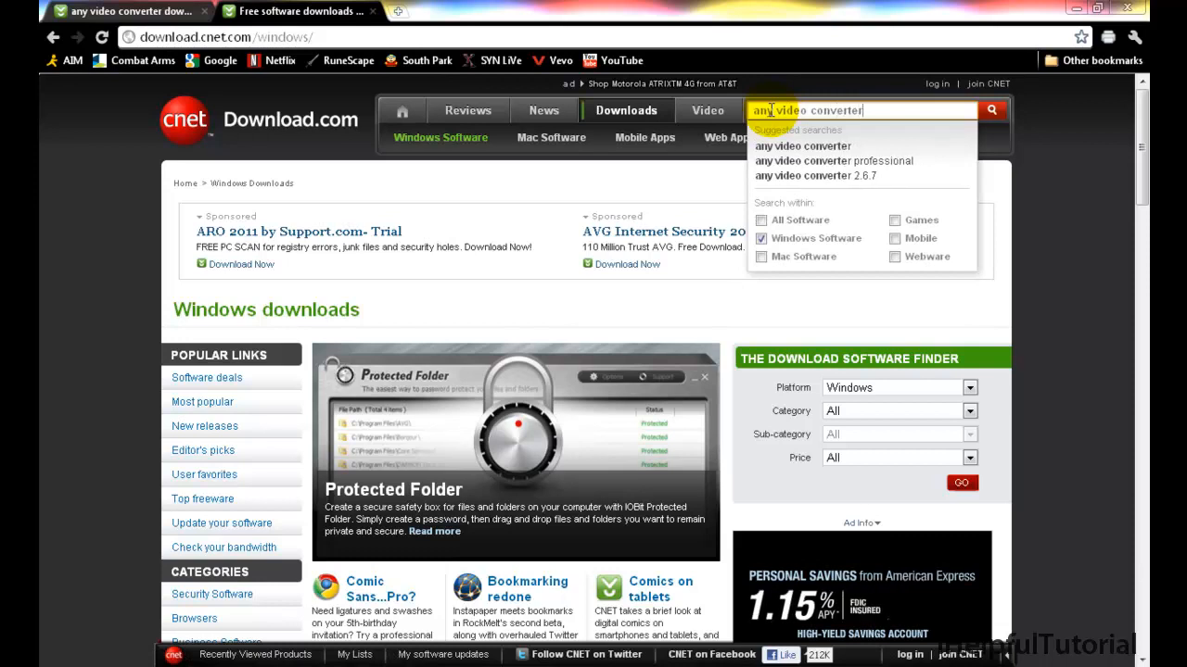
pyautogui.click(990, 111)
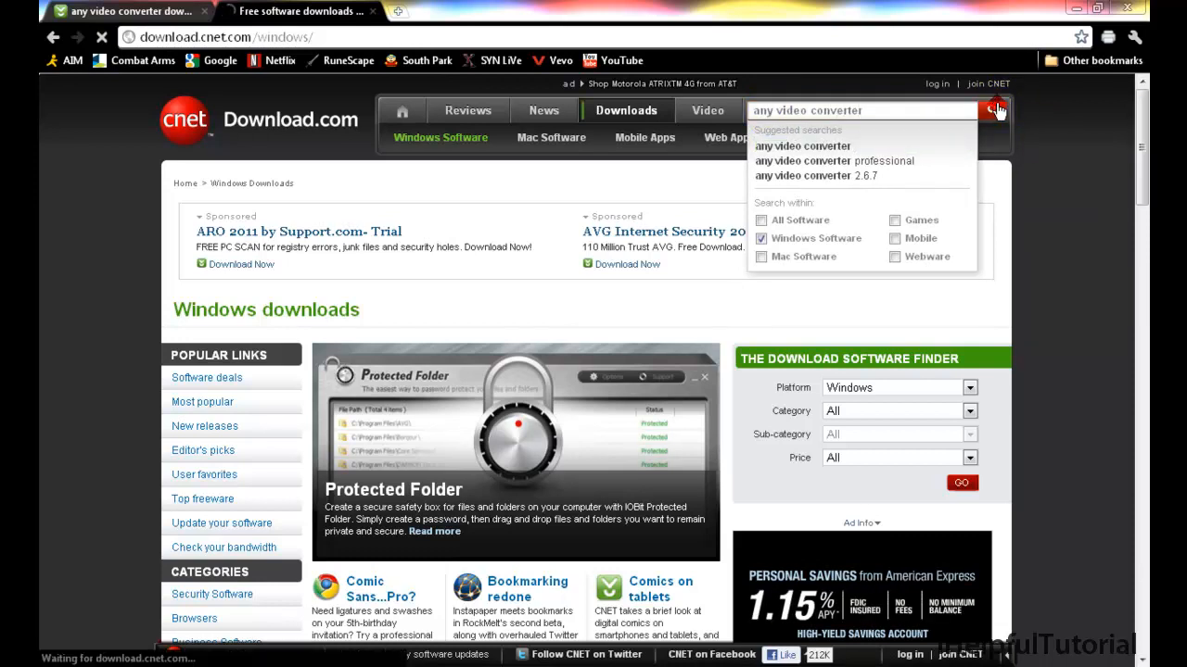
pyautogui.click(994, 112)
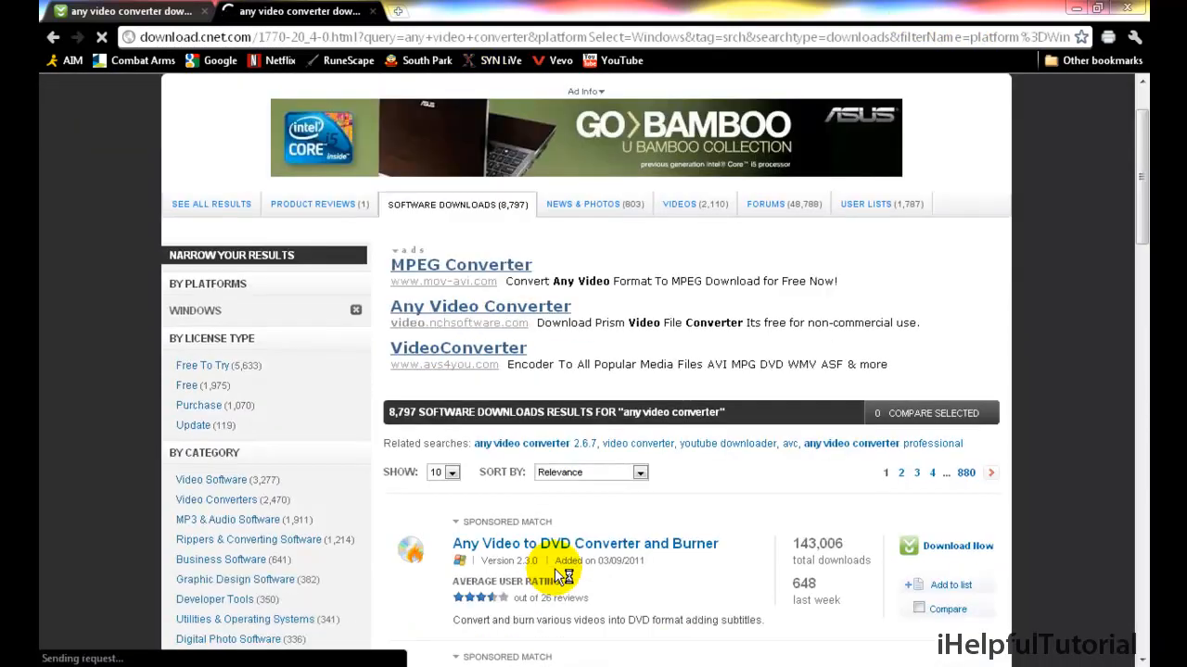
pyautogui.scroll(-3)
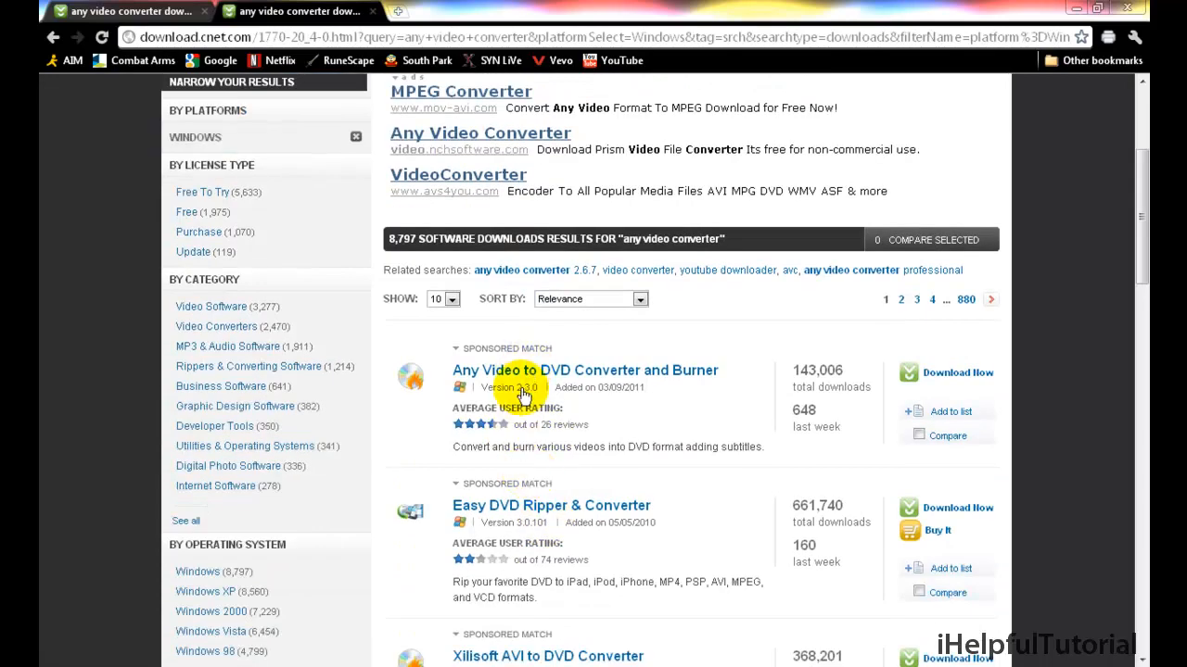
pyautogui.scroll(-3)
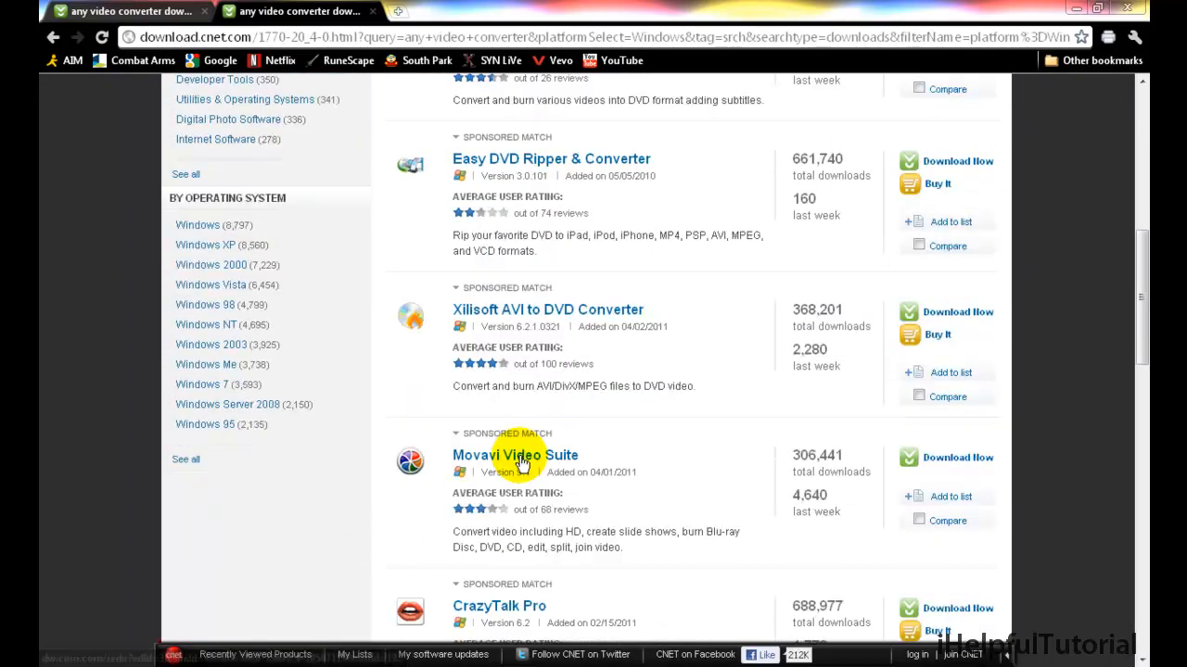
pyautogui.scroll(-3)
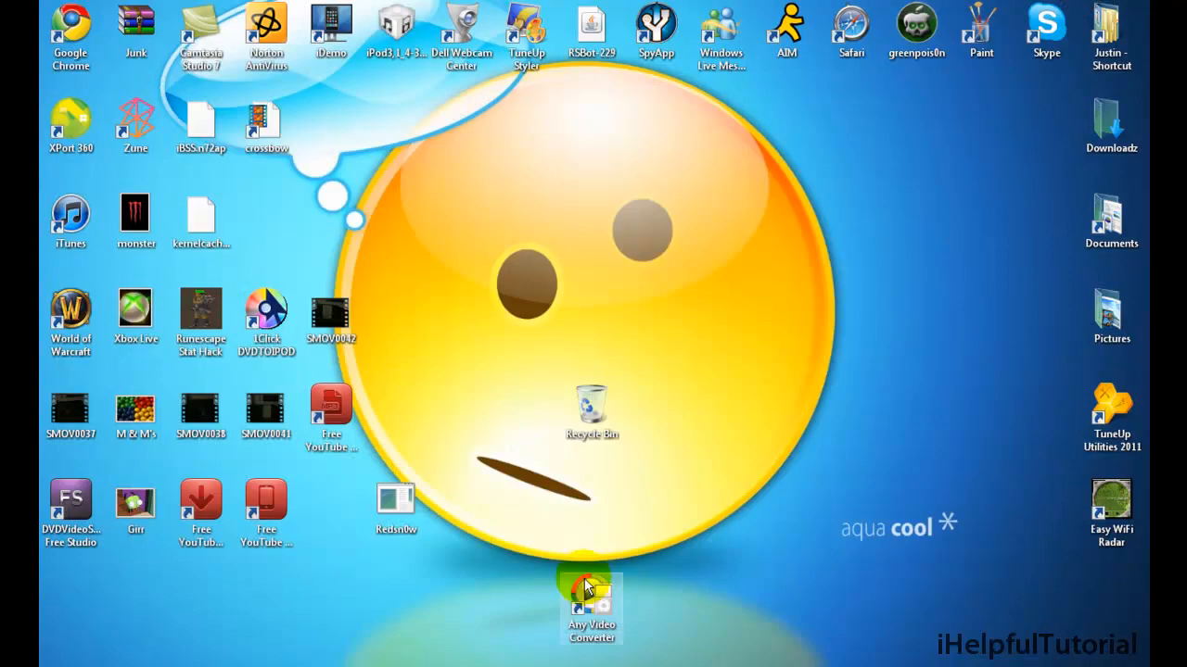
# Launch Any Video Converter from its desktop shortcut
pyautogui.moveTo(592, 603); pyautogui.dragTo(738, 542)
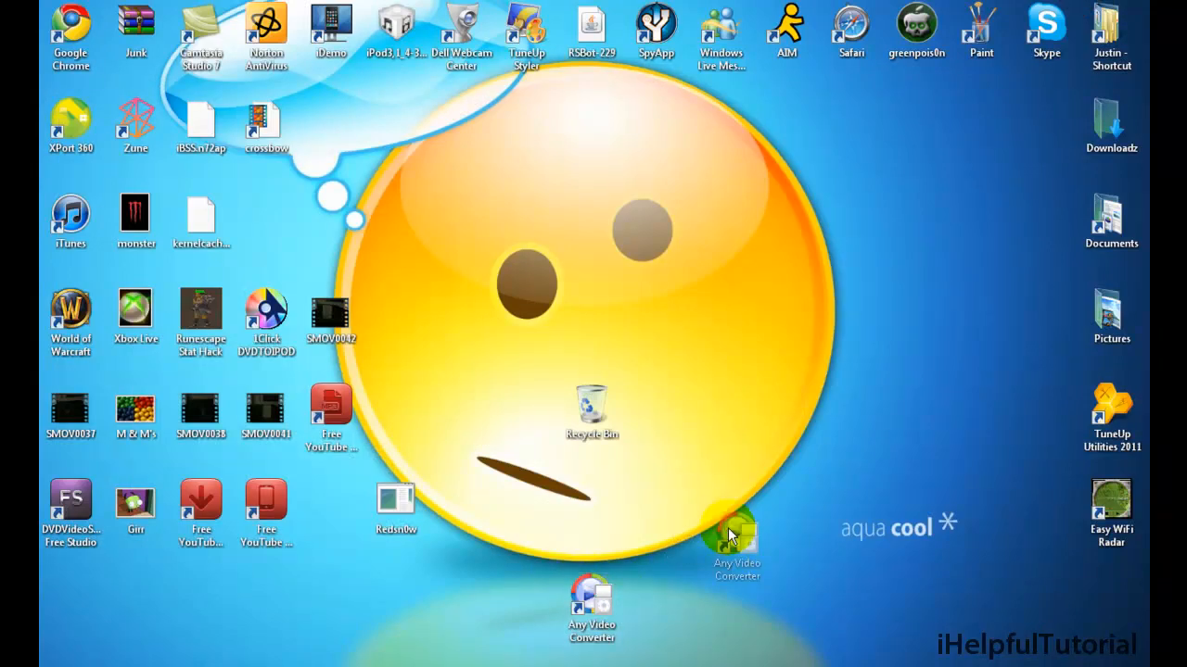
pyautogui.moveTo(738, 547); pyautogui.dragTo(656, 608)
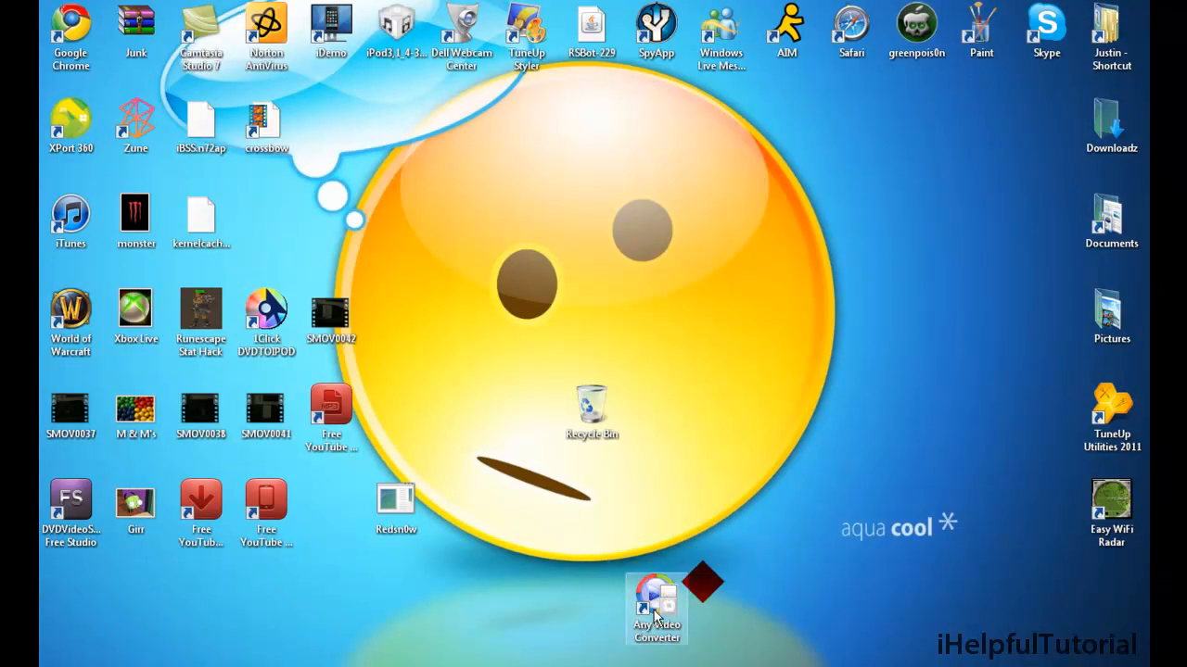
pyautogui.doubleClick(656, 603)
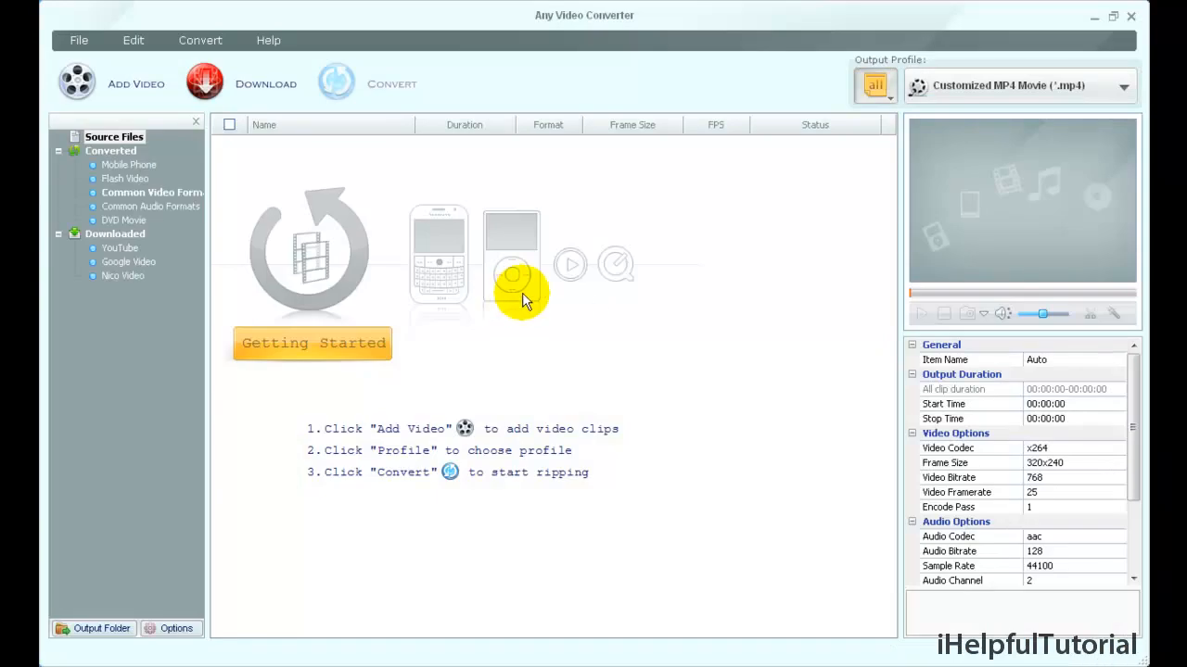
pyautogui.moveTo(93, 100)
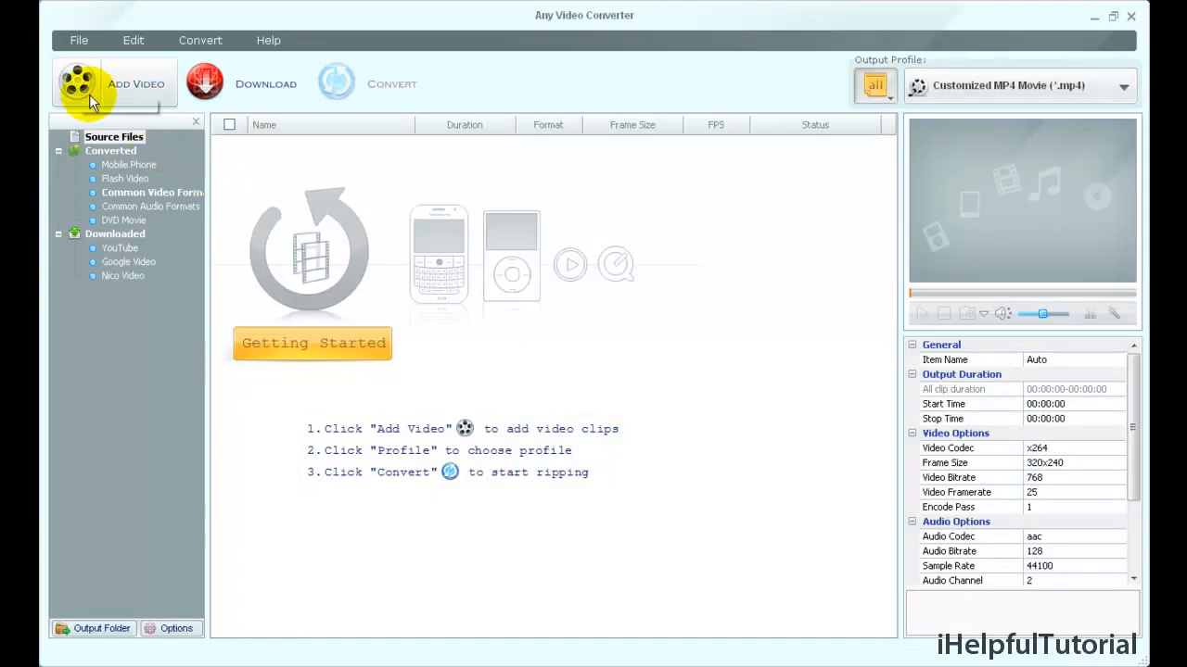
pyautogui.moveTo(102, 97)
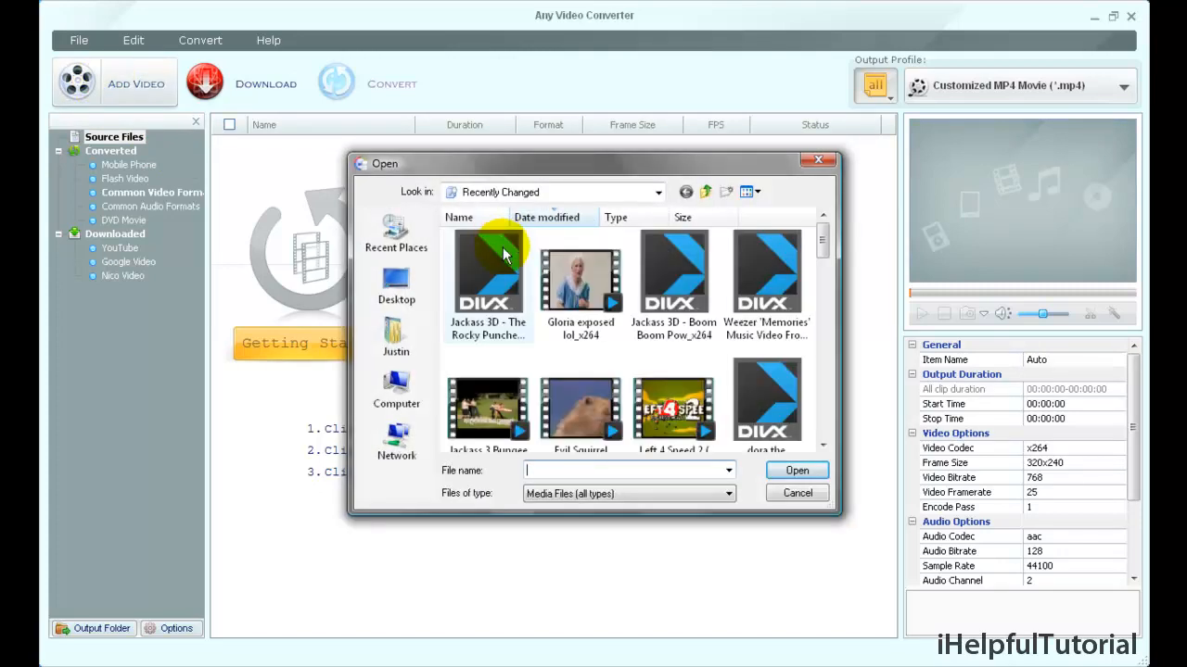
# Select the Jackass 3D - The Rocky Punches file in the Open dialog to import it
pyautogui.scroll(-3)
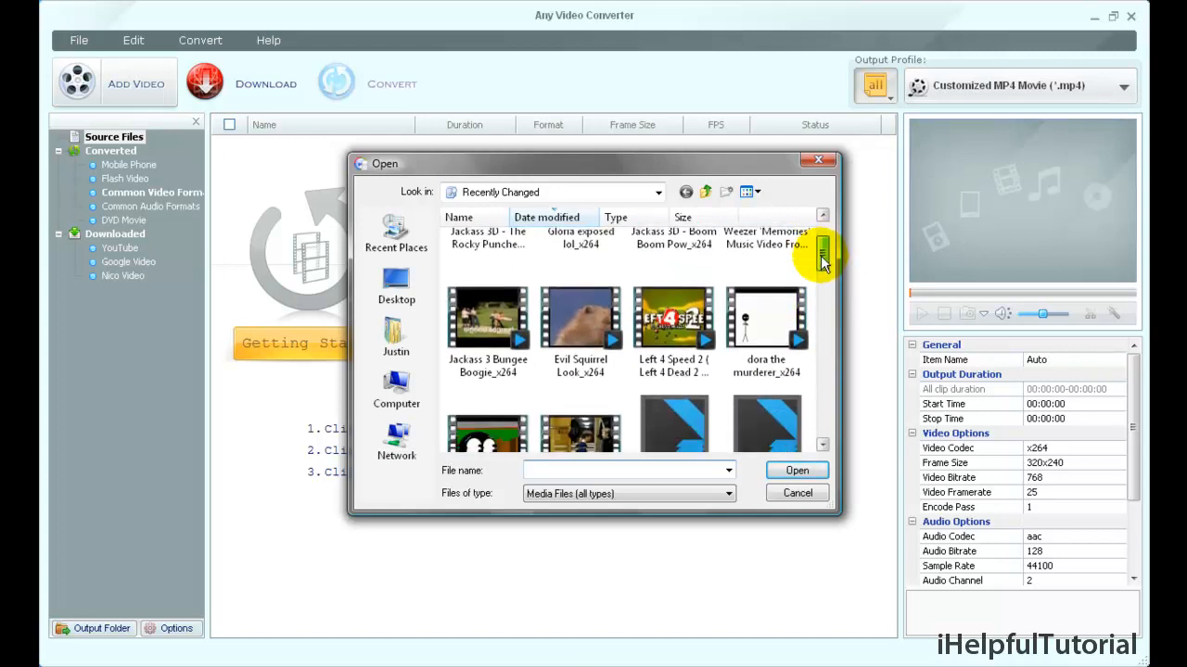
pyautogui.click(797, 493)
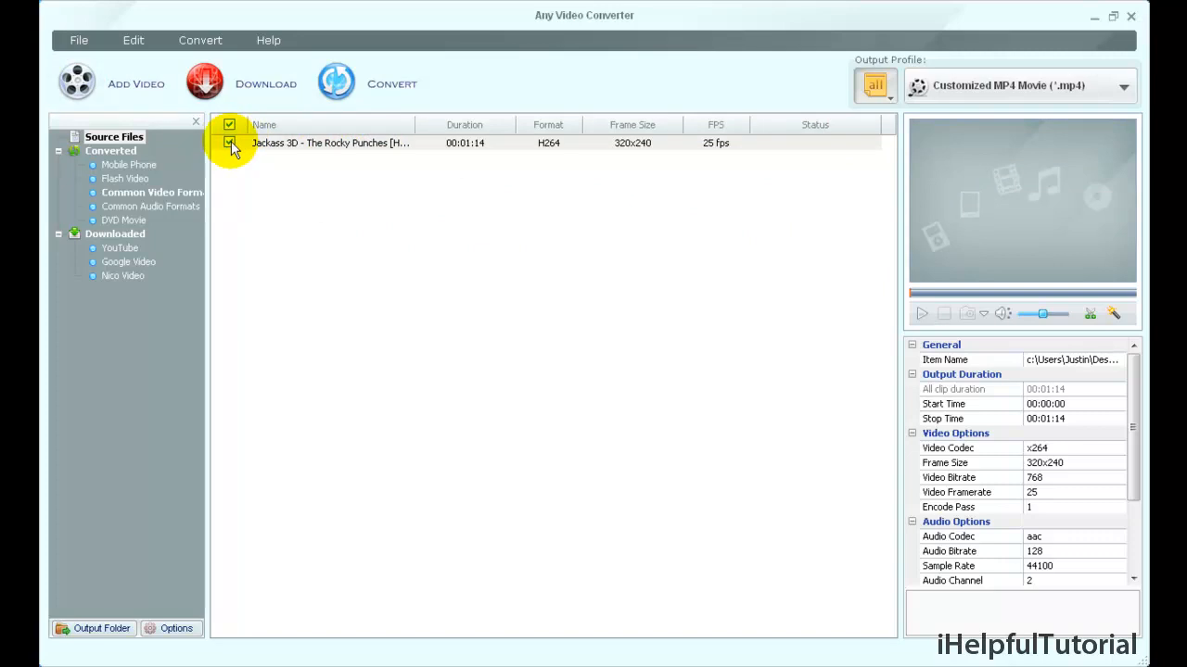
# Tick the Jackass 3D clip and set its output profile to Customized MP4 Movie (*.mp4)
pyautogui.click(230, 143)
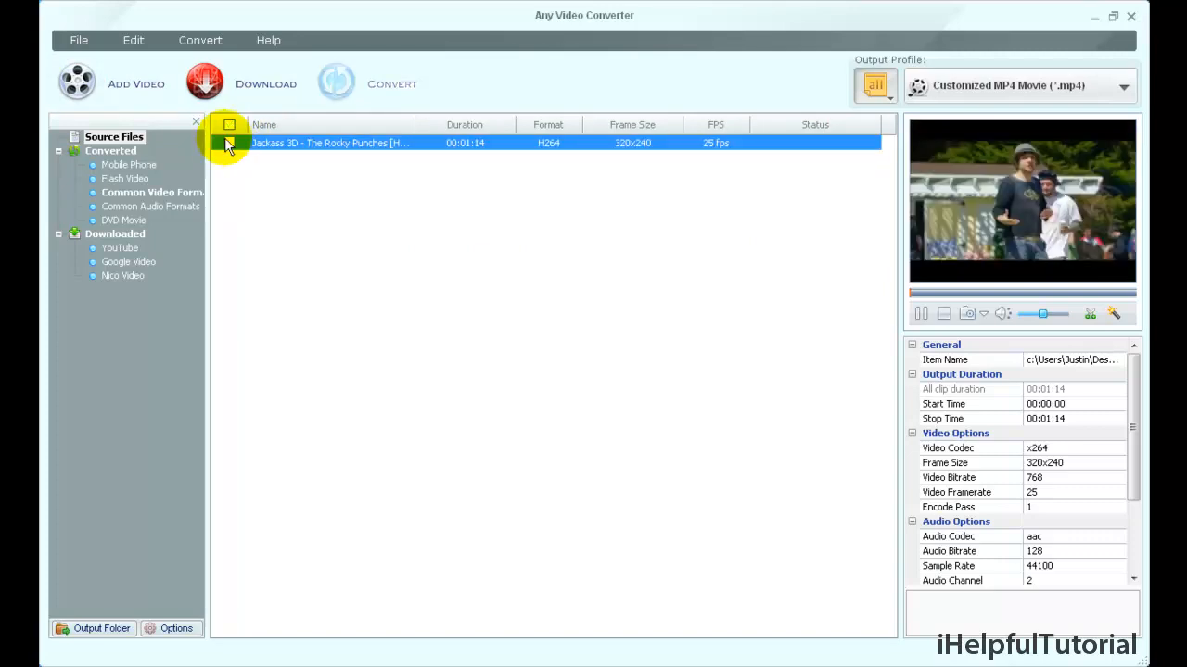
pyautogui.click(230, 143)
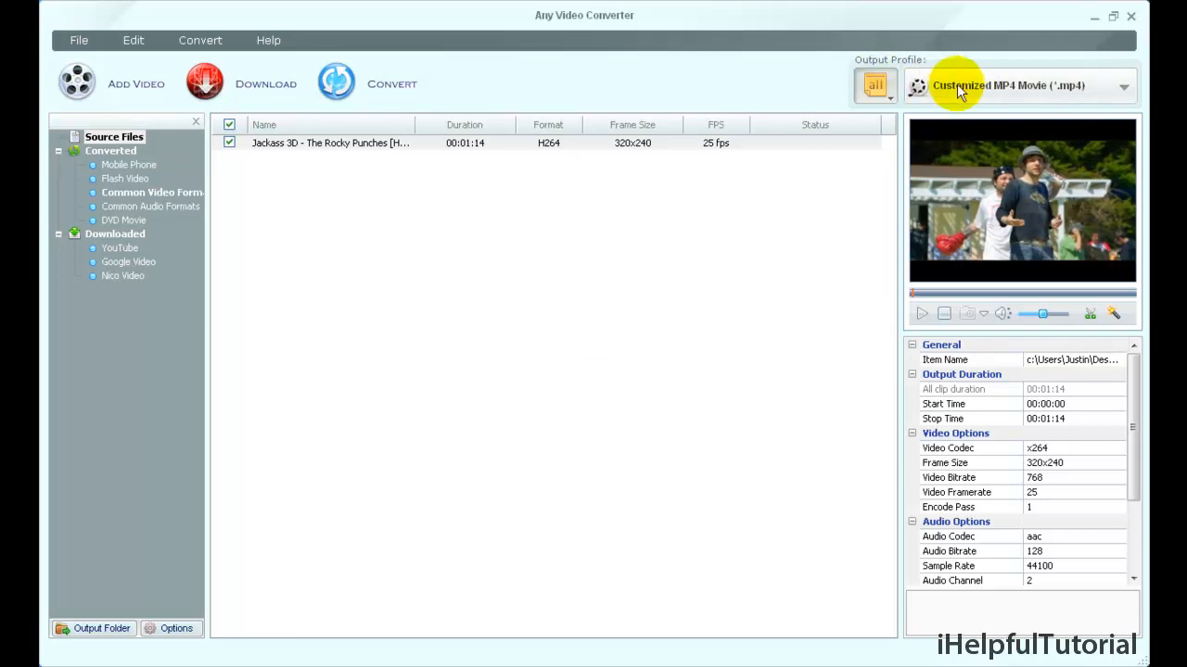
pyautogui.moveTo(868, 65)
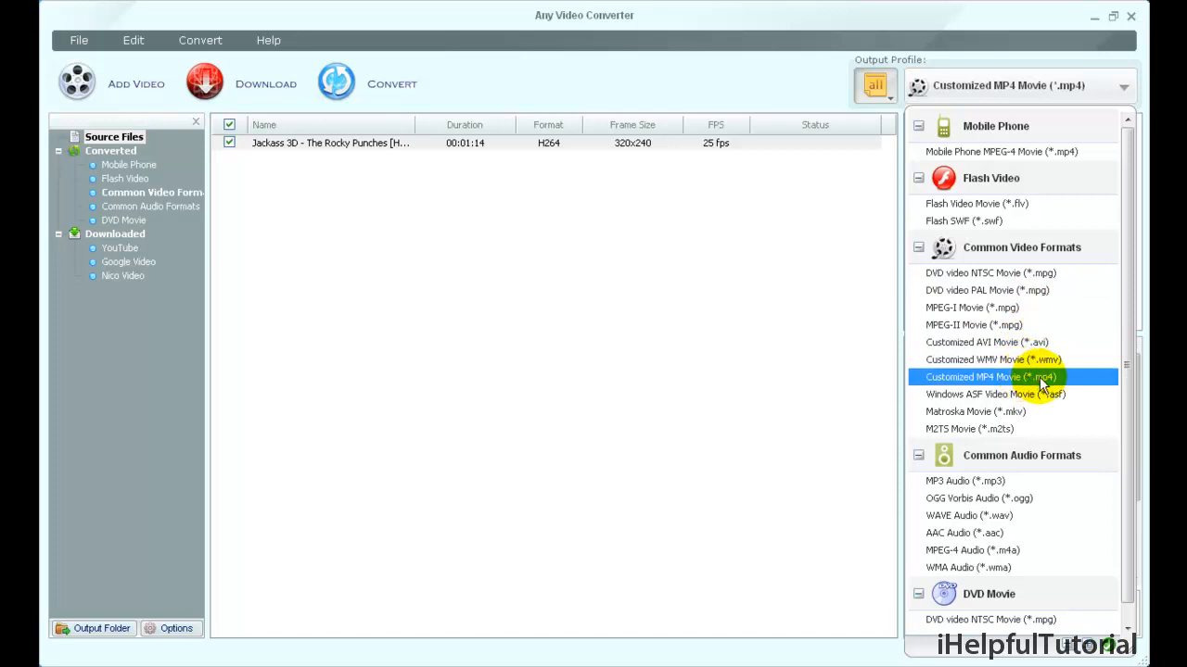
pyautogui.click(332, 143)
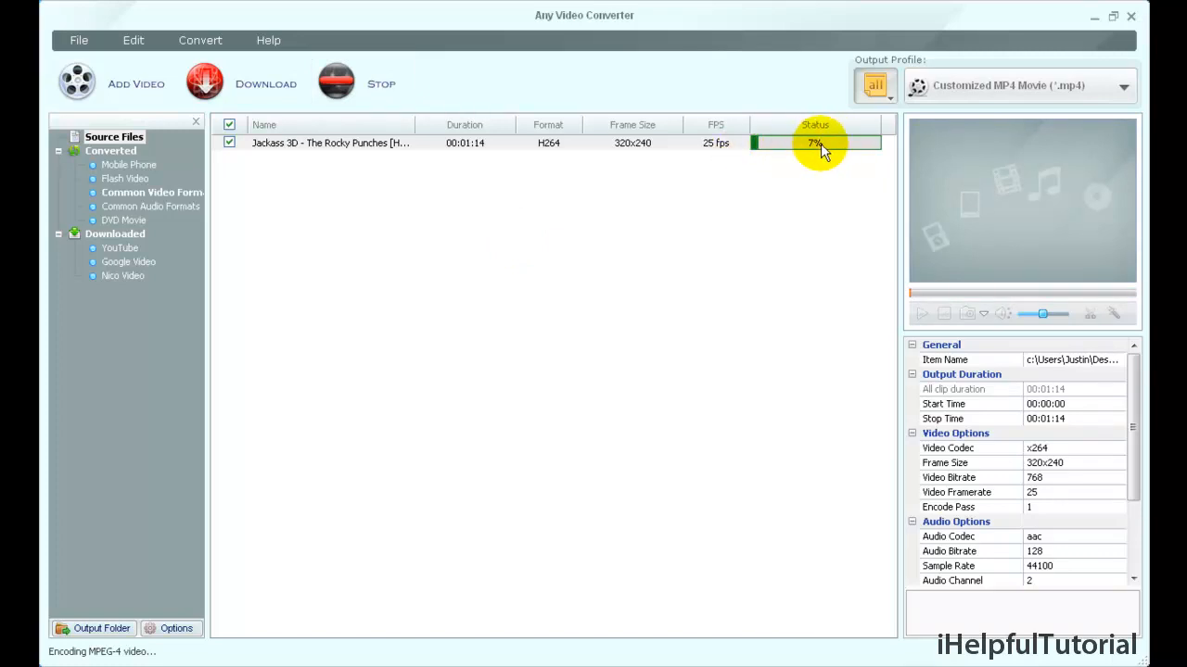
pyautogui.moveTo(531, 105)
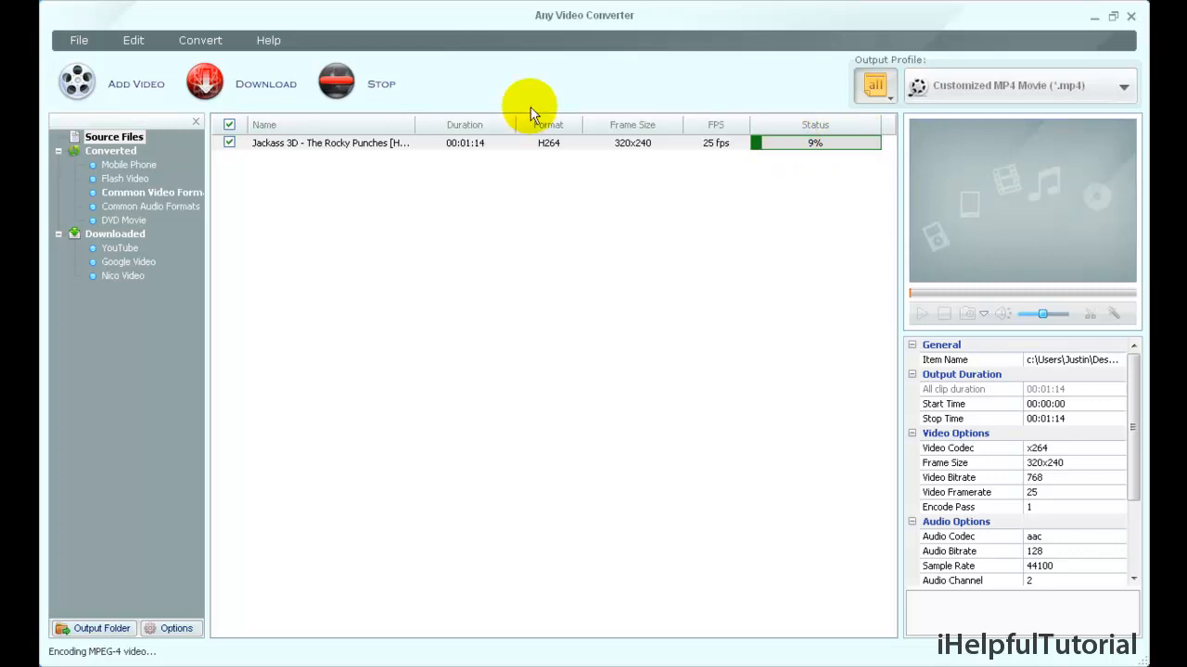
pyautogui.moveTo(382, 89)
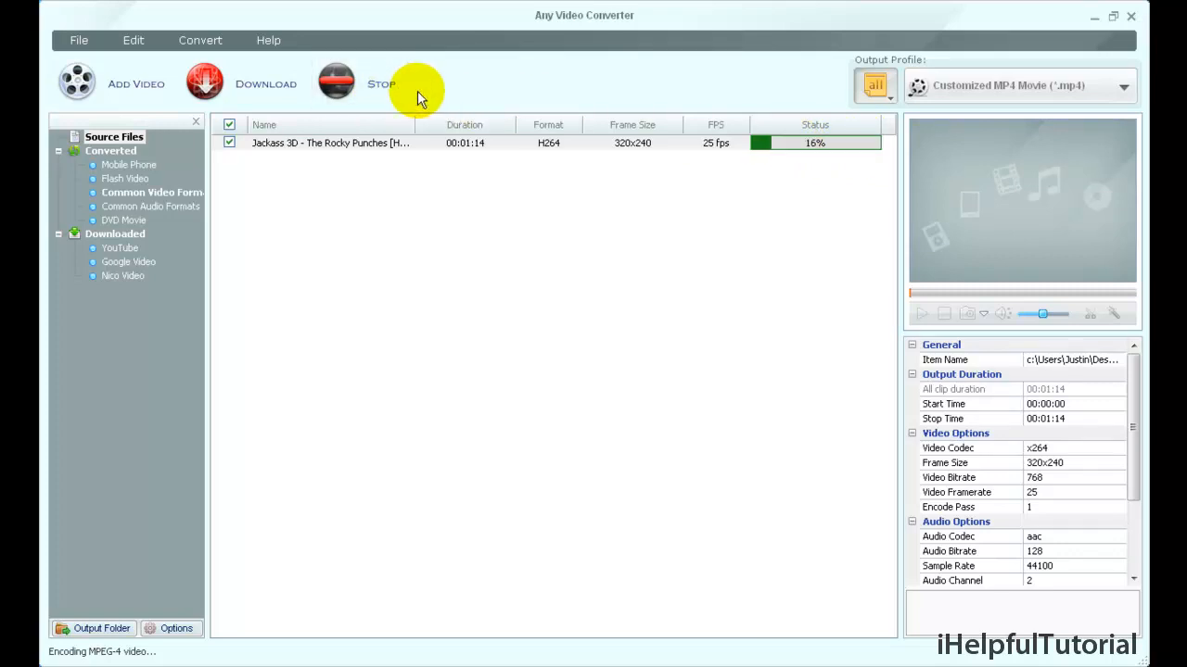
pyautogui.moveTo(417, 256)
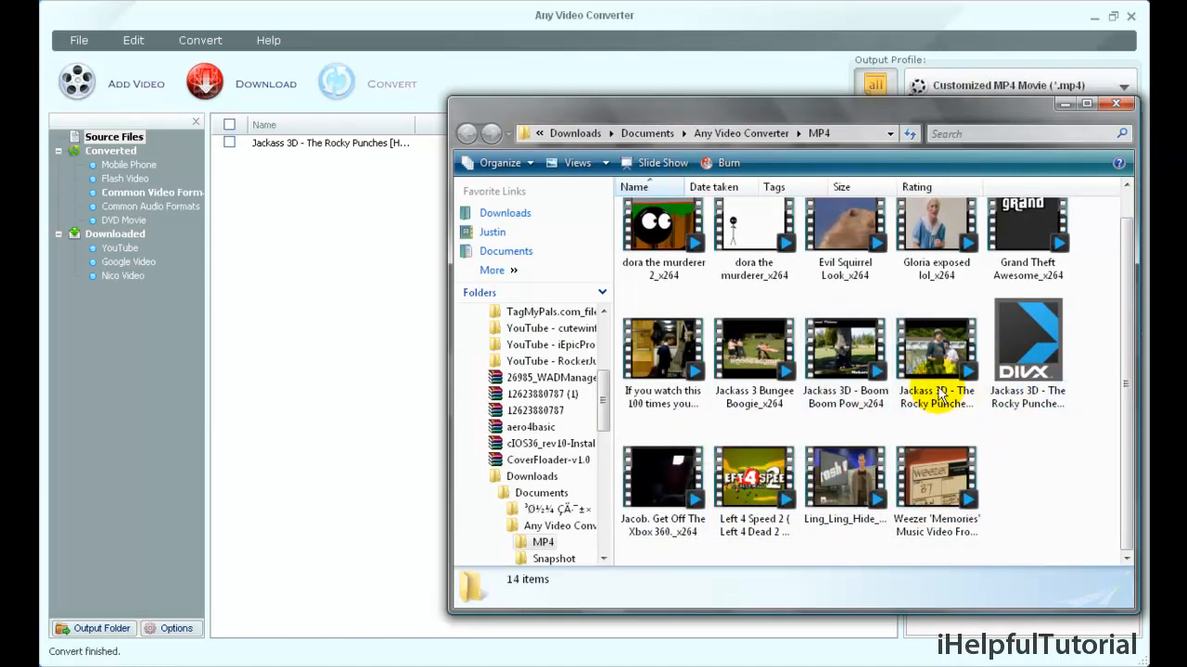
pyautogui.moveTo(936, 374)
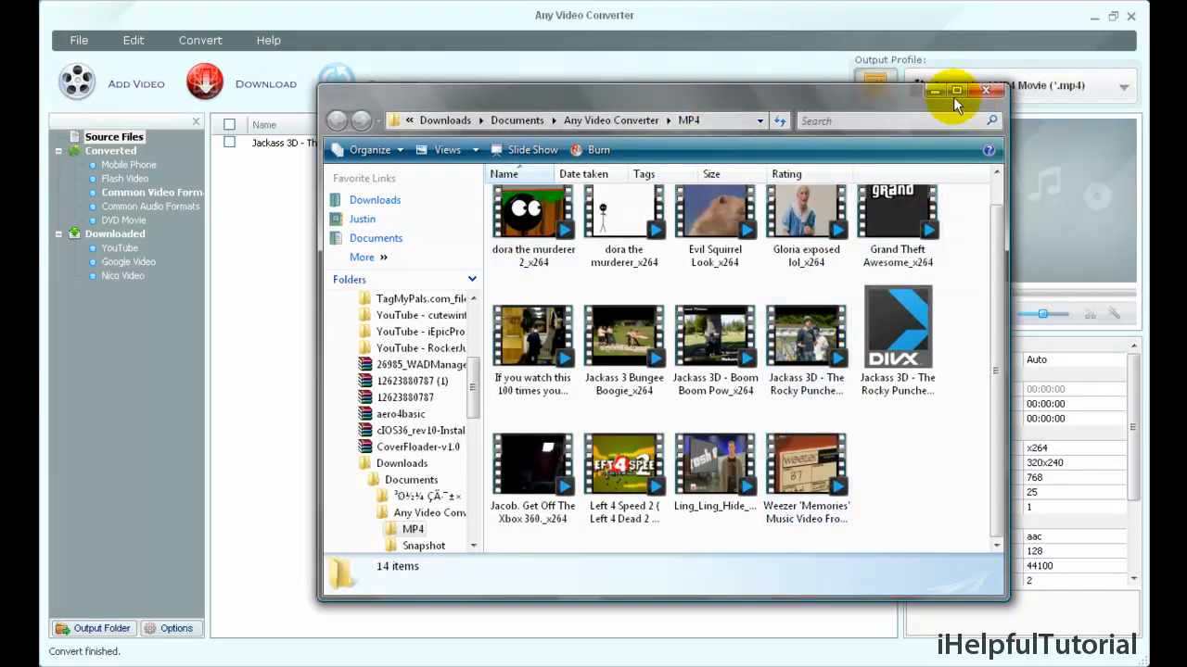
# Close Explorer and reopen the converted MP4 folder via Output Folder
pyautogui.click(987, 90)
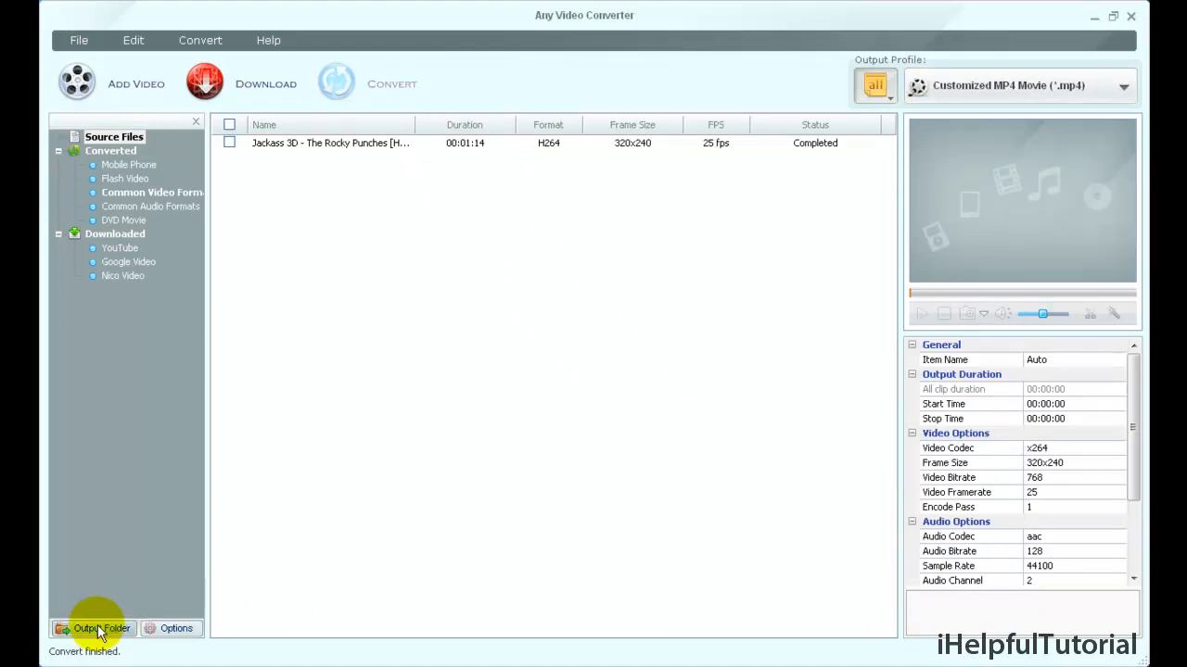
pyautogui.moveTo(100, 628)
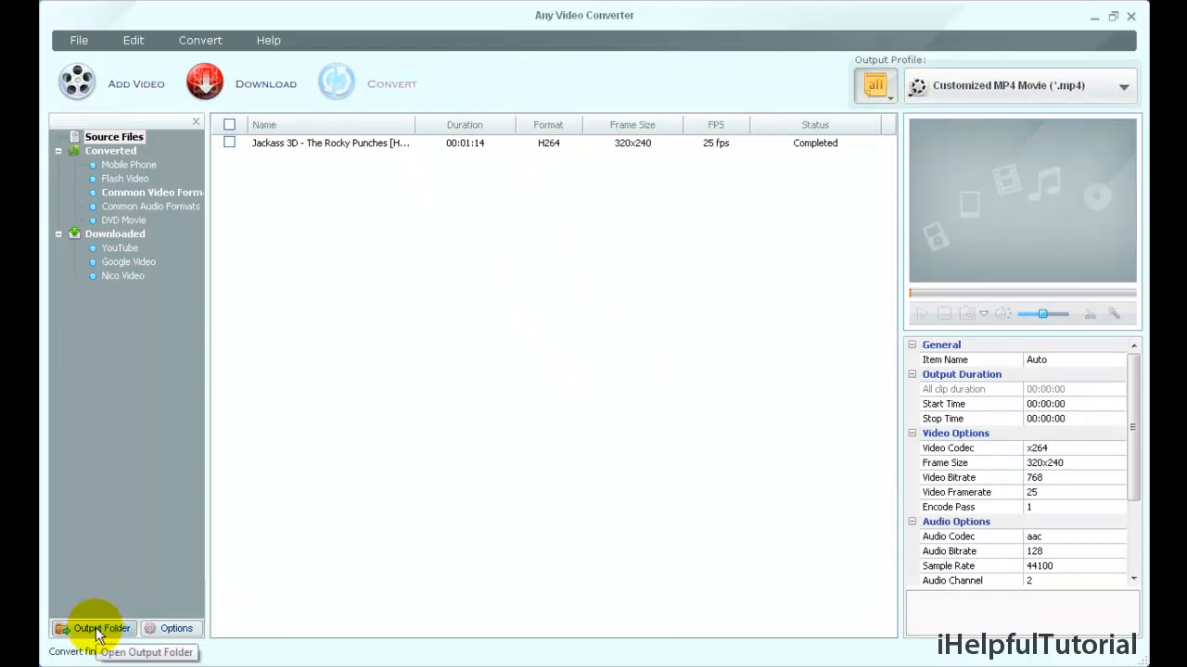
pyautogui.click(93, 629)
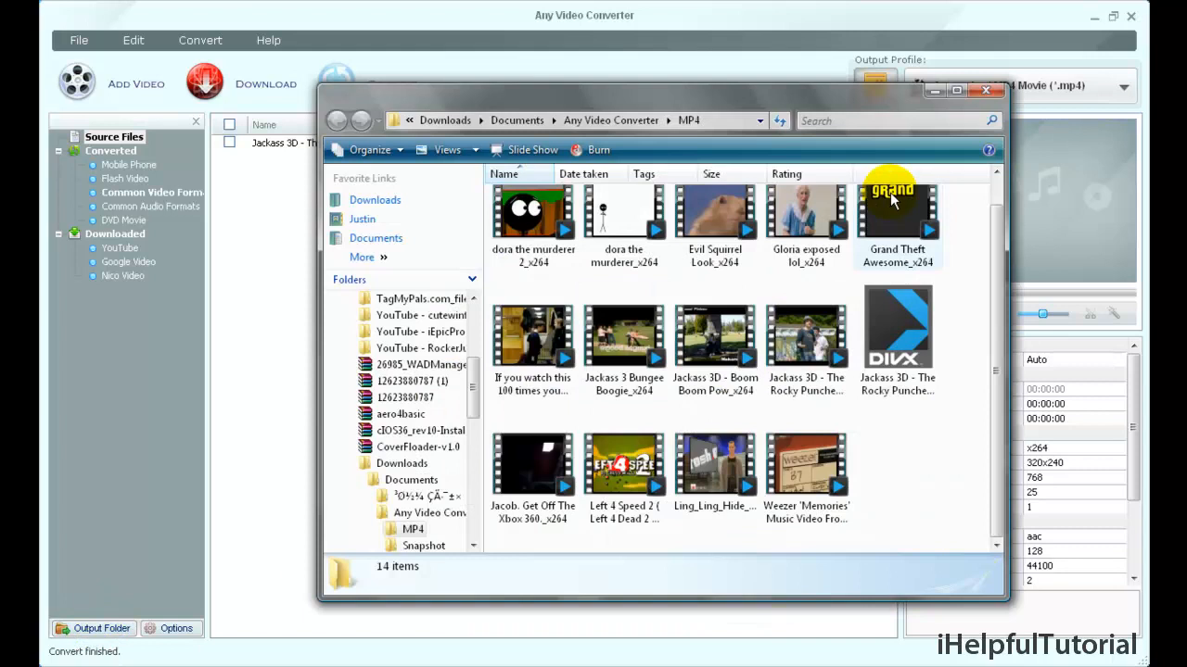
pyautogui.moveTo(756, 457)
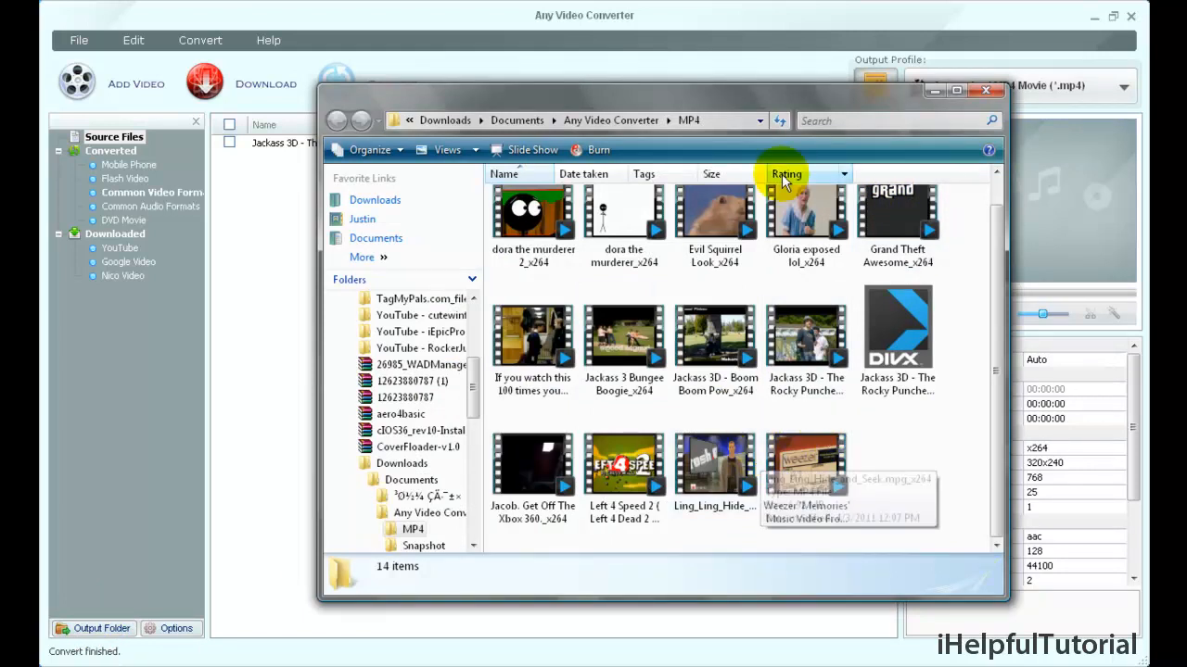
pyautogui.moveTo(1092, 20)
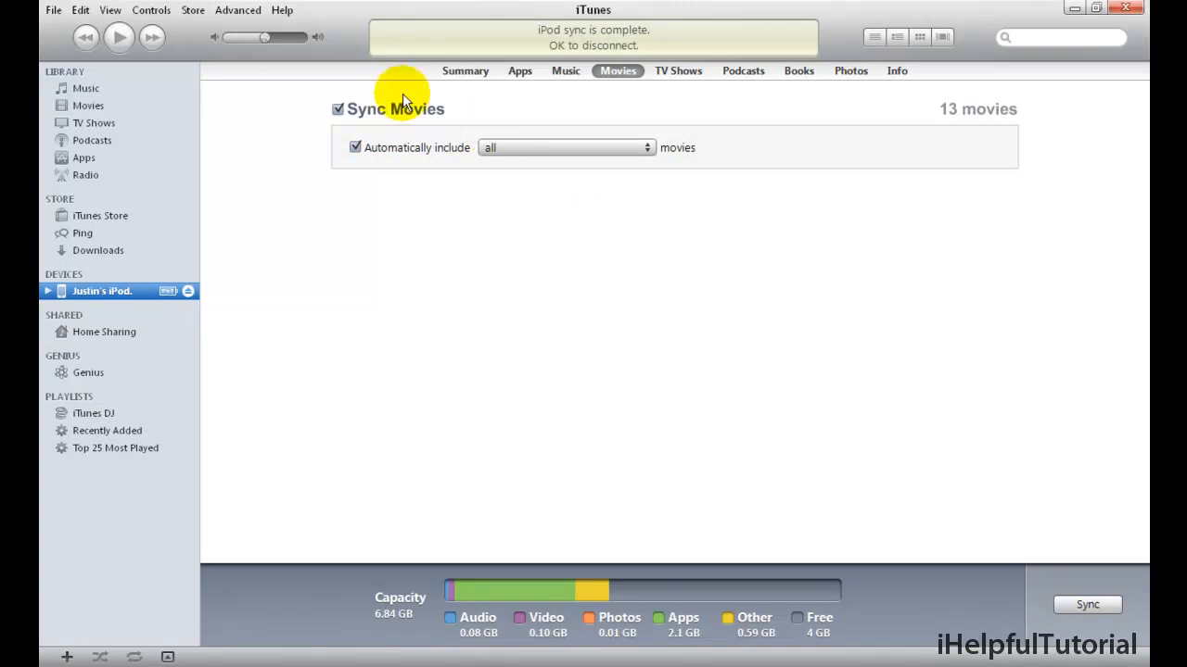
# Show the Movies library in iTunes, listing all 13 movies
pyautogui.click(89, 104)
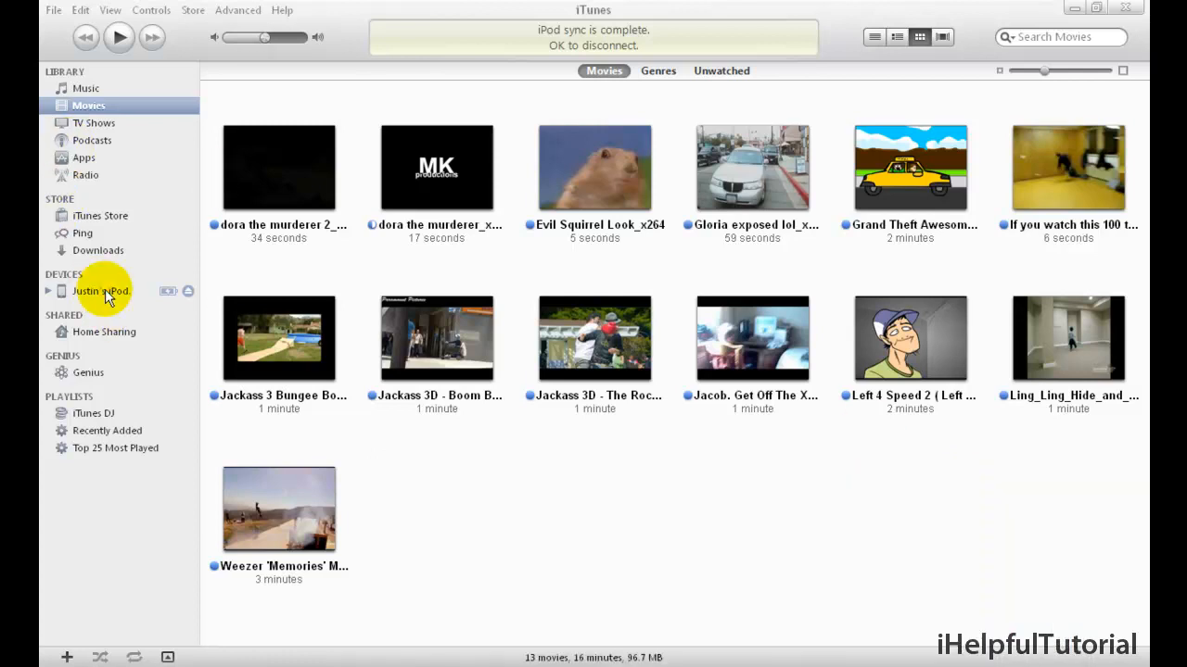
# Select the iPod, toggle Automatically include all movies off and back on, then sync
pyautogui.click(100, 290)
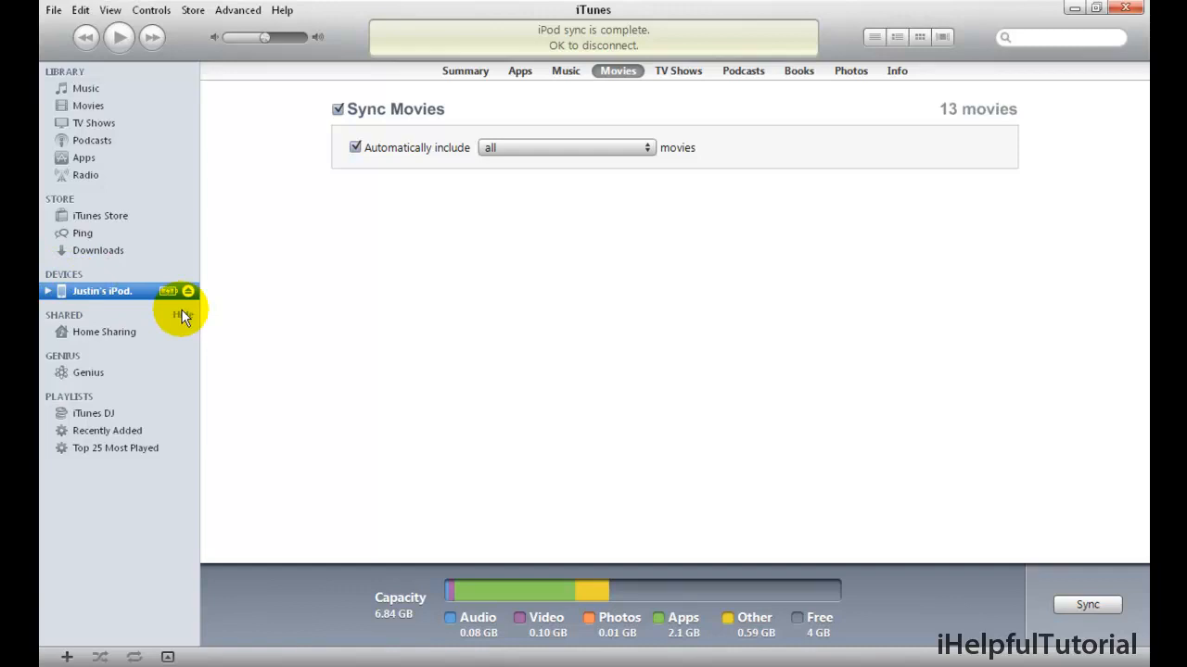
pyautogui.moveTo(316, 269)
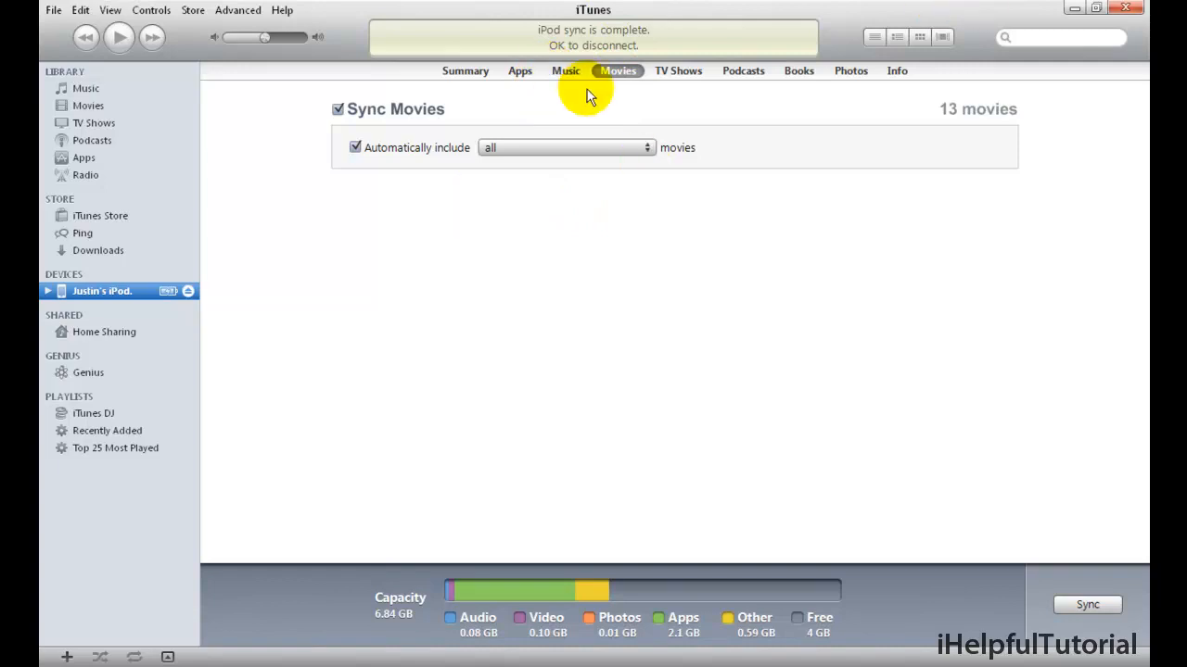
pyautogui.moveTo(671, 83)
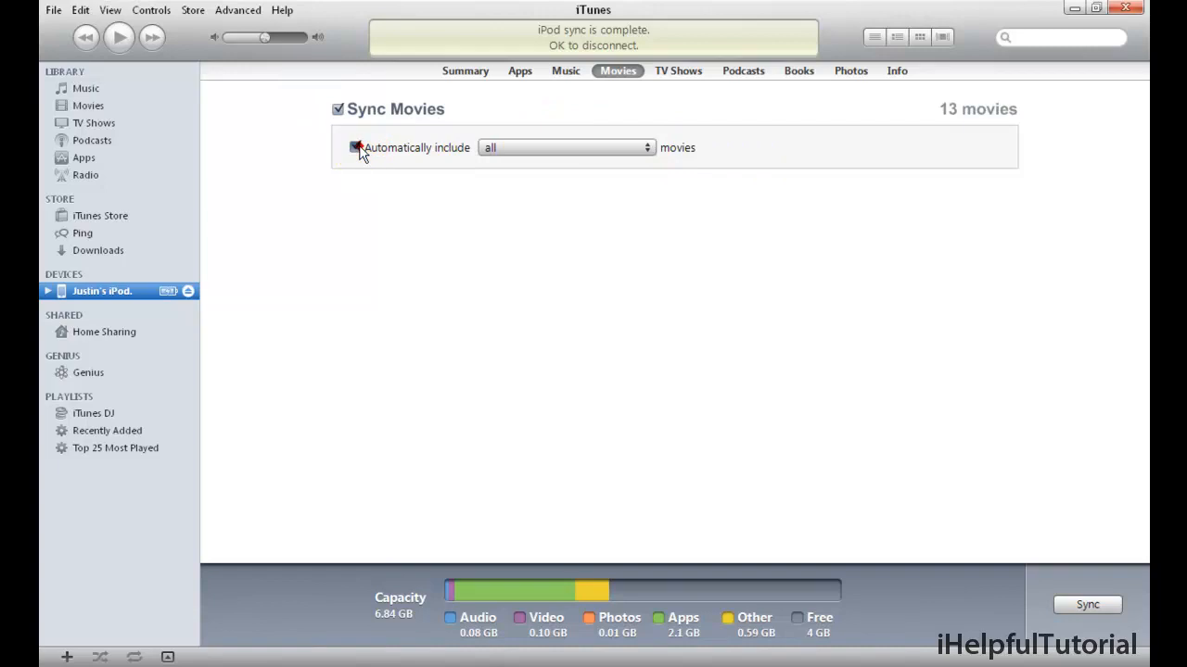
pyautogui.click(354, 149)
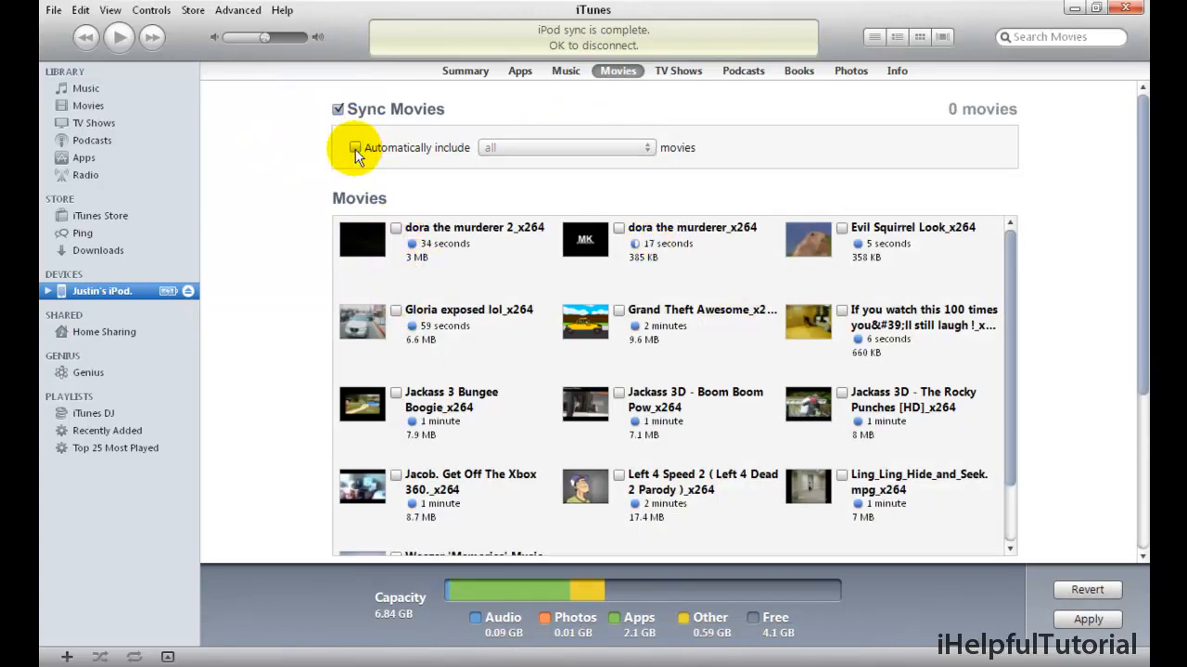
pyautogui.click(356, 148)
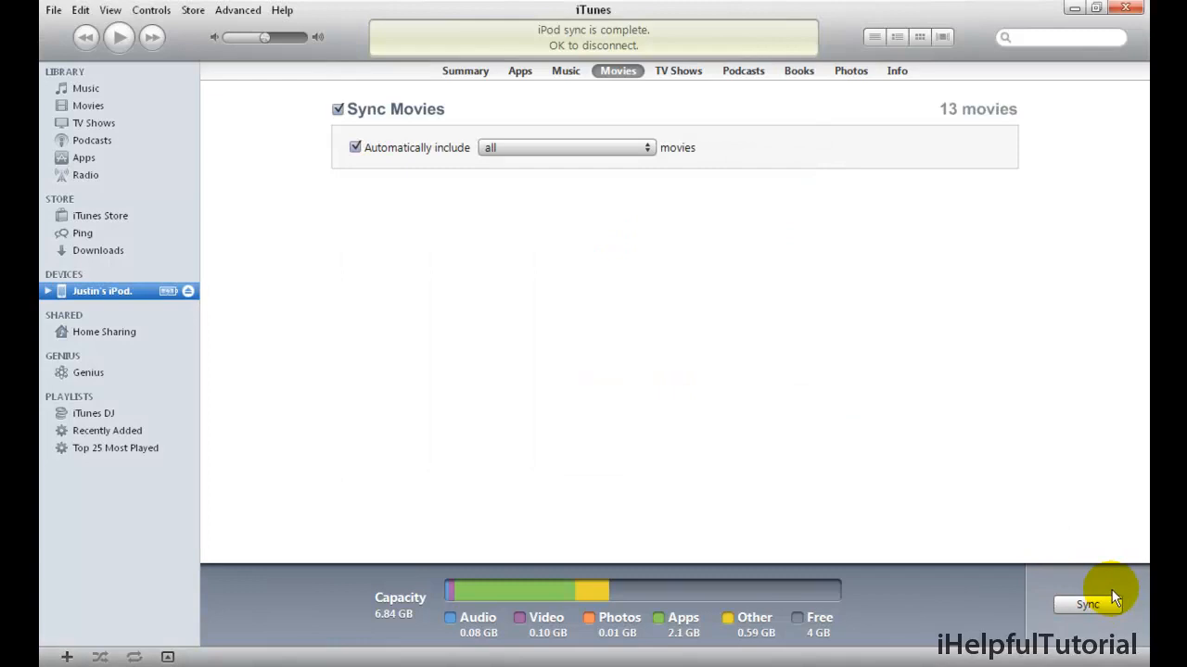
pyautogui.moveTo(1098, 552)
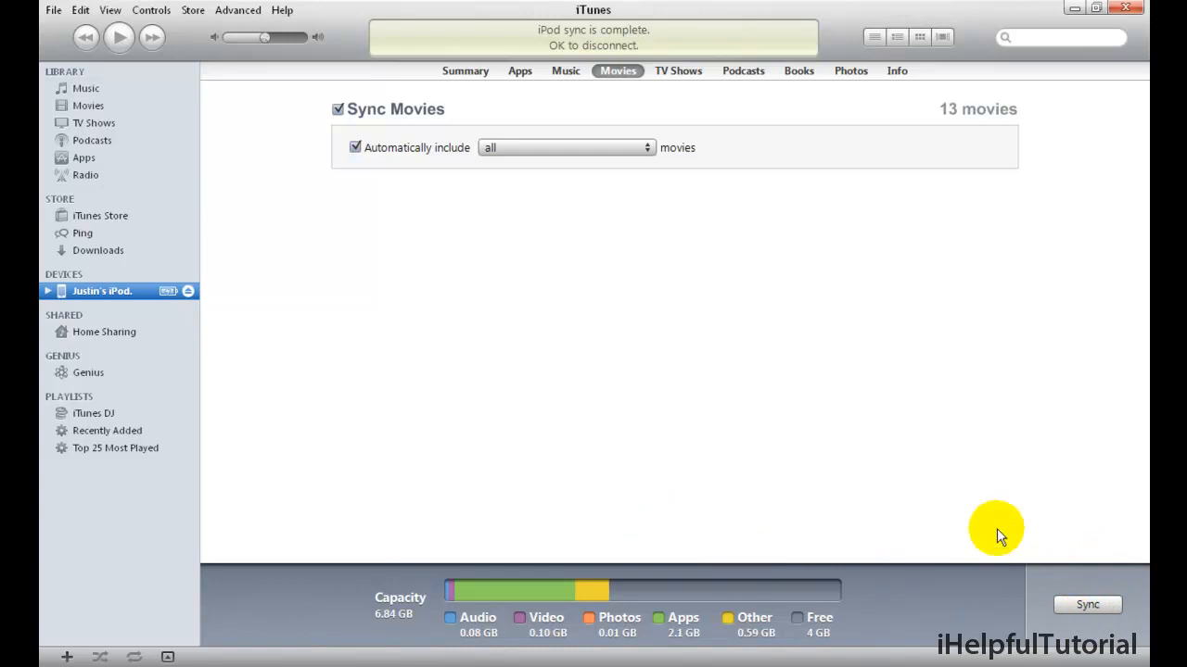
pyautogui.moveTo(584, 258)
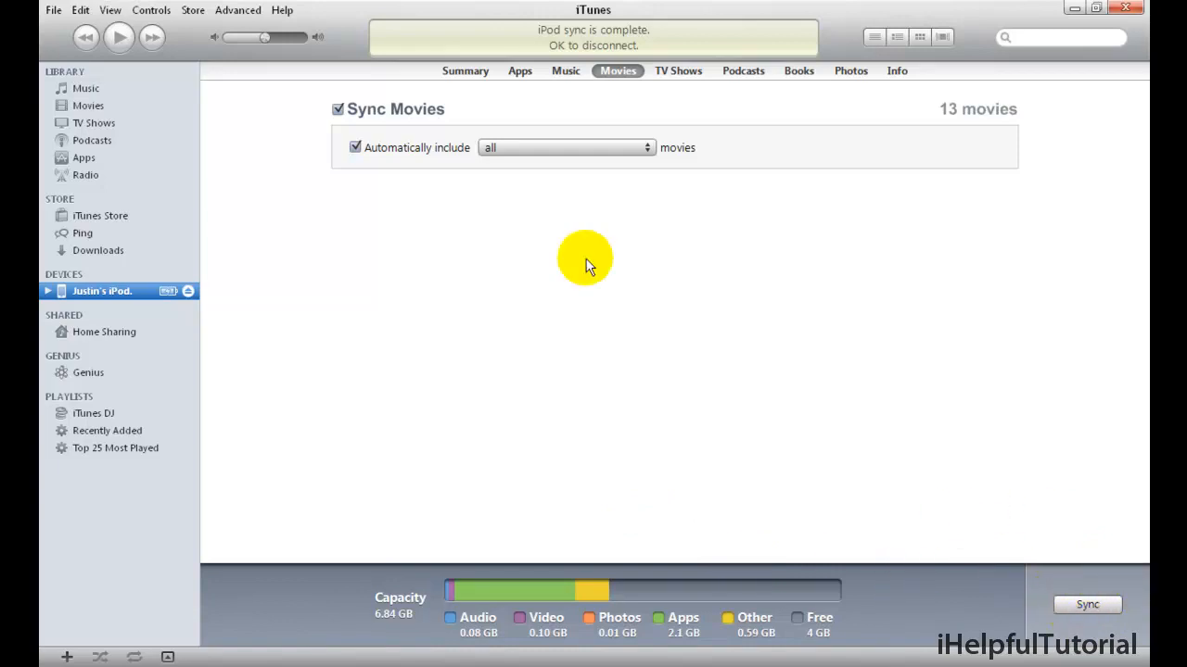
pyautogui.click(463, 70)
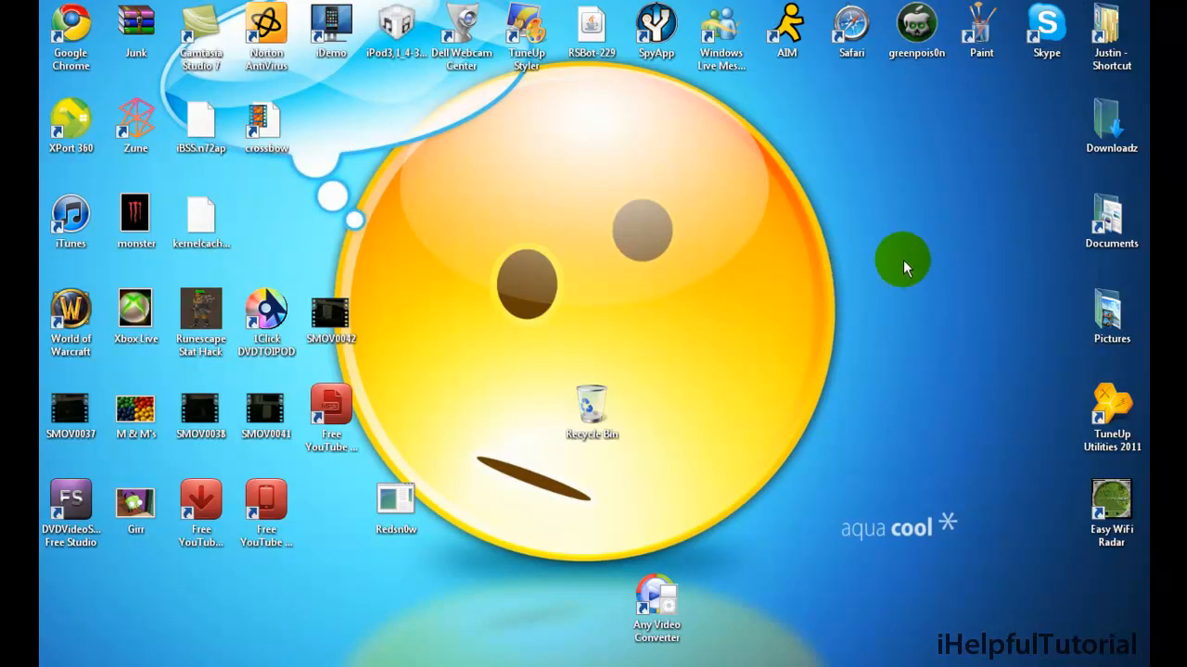
pyautogui.moveTo(871, 301)
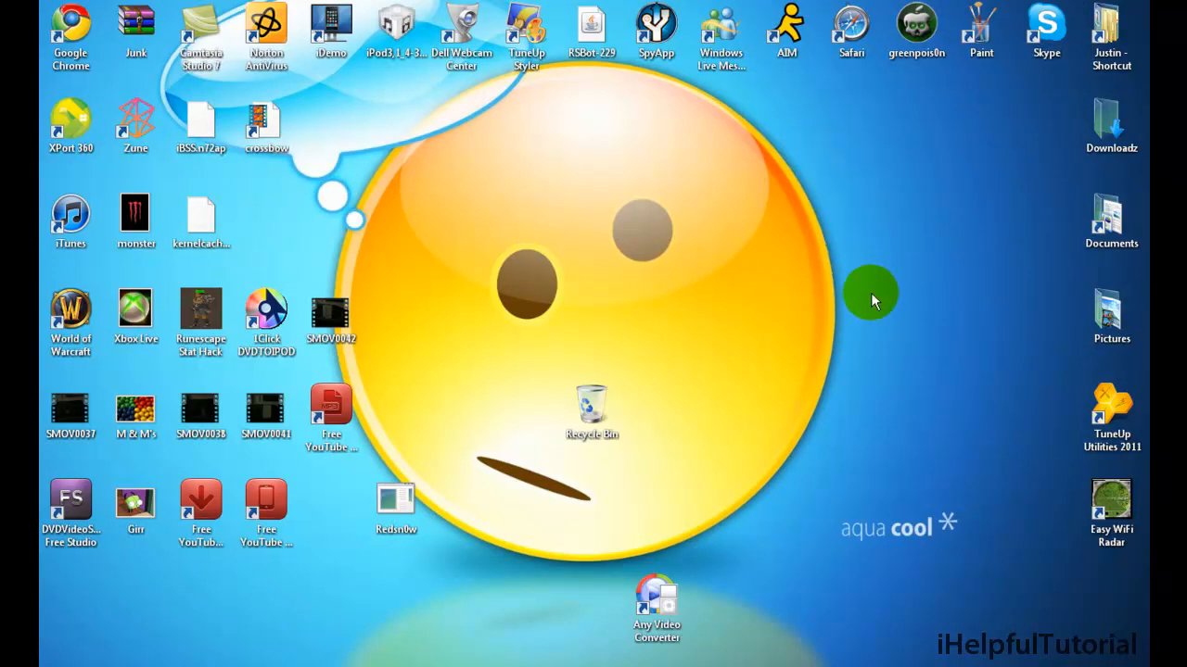
pyautogui.moveTo(875, 296)
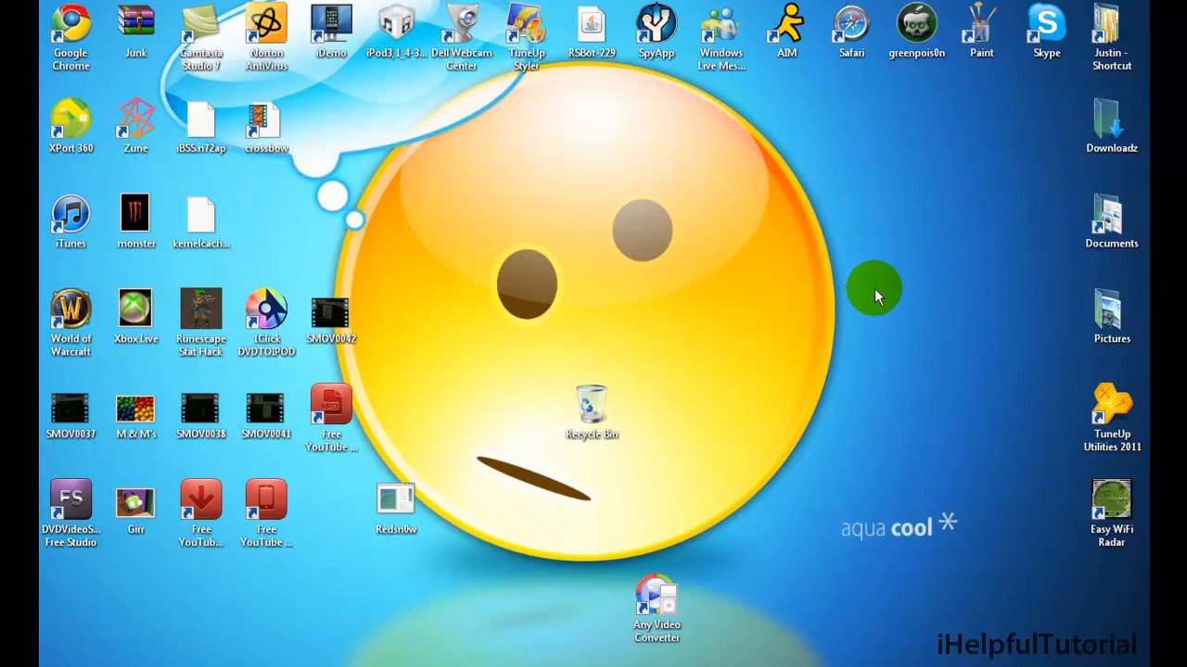